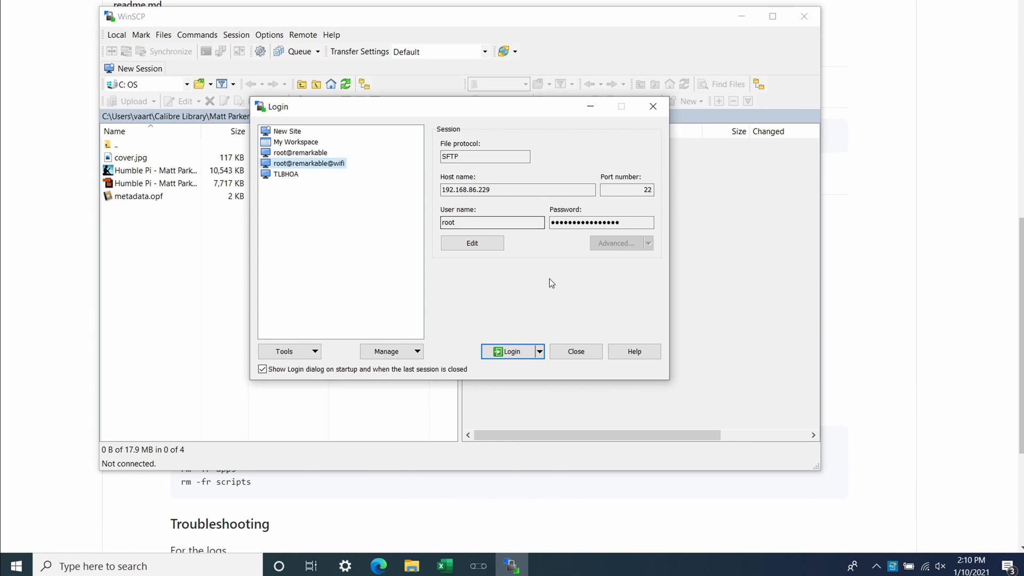
# Step: Connect to the reMarkable over wifi and create a remote folder named 'books' in /home/root
pyautogui.click(512, 352)
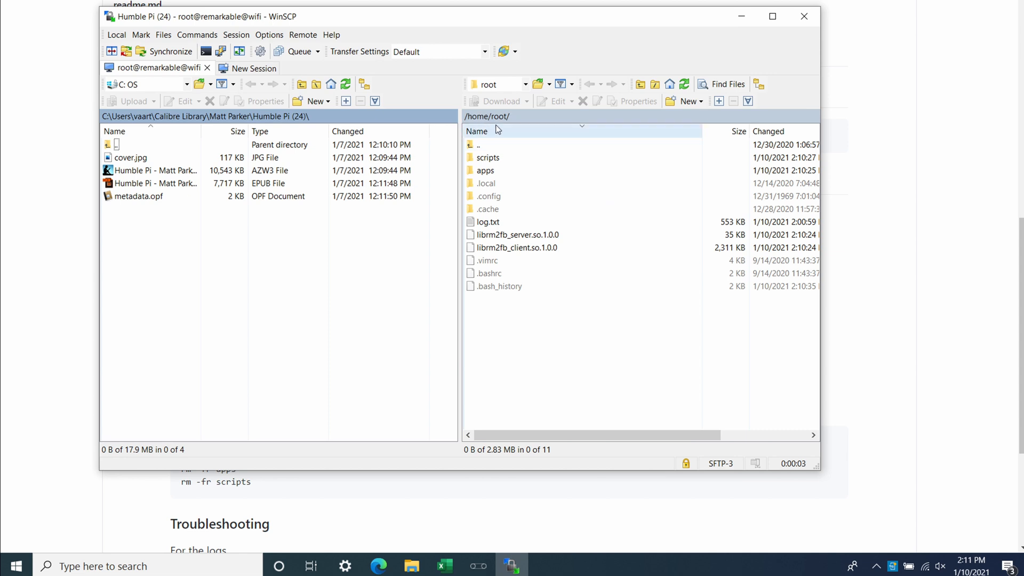
pyautogui.rightClick(497, 129)
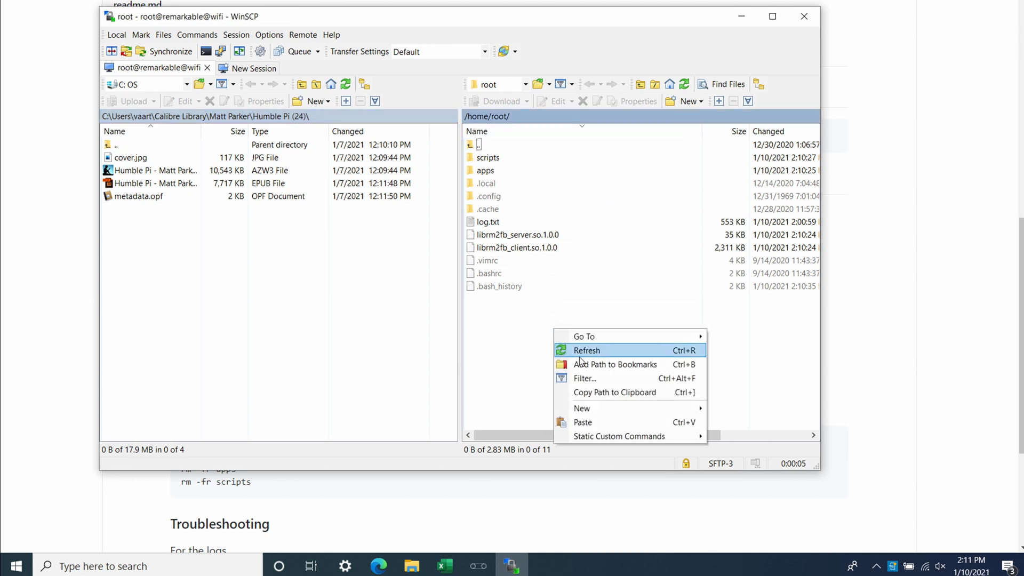
pyautogui.moveTo(582, 408)
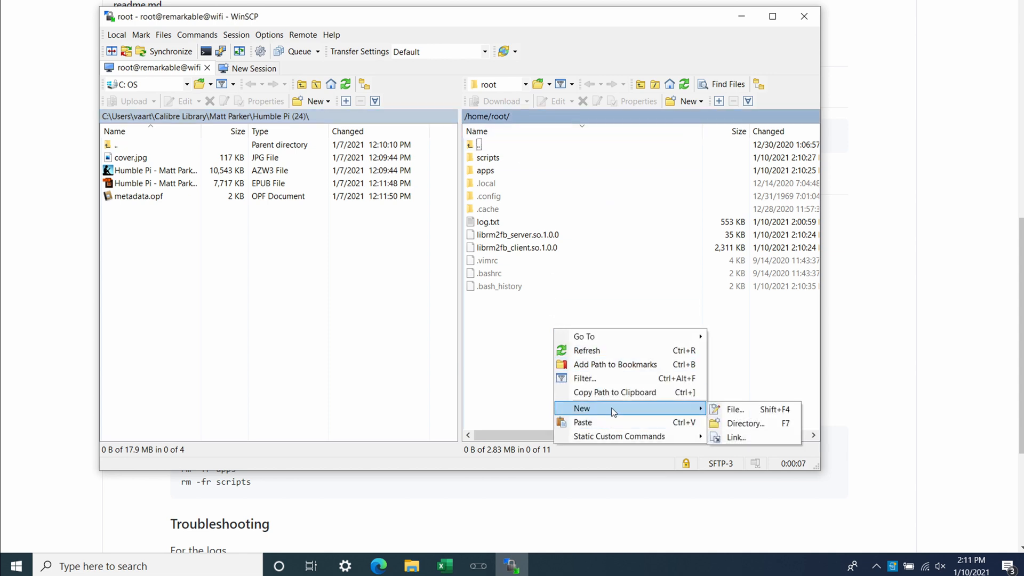
pyautogui.click(745, 423)
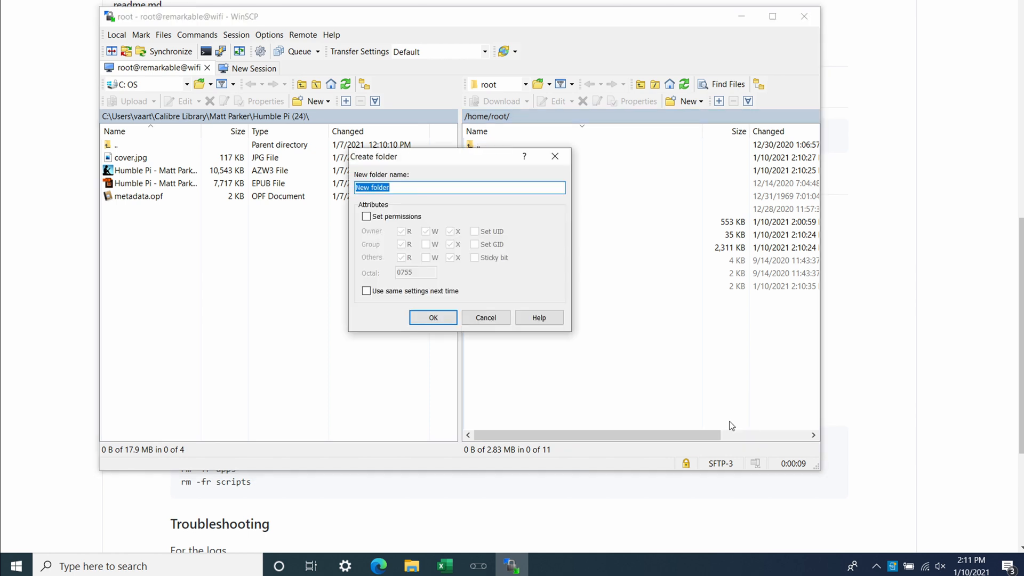
pyautogui.write('books')
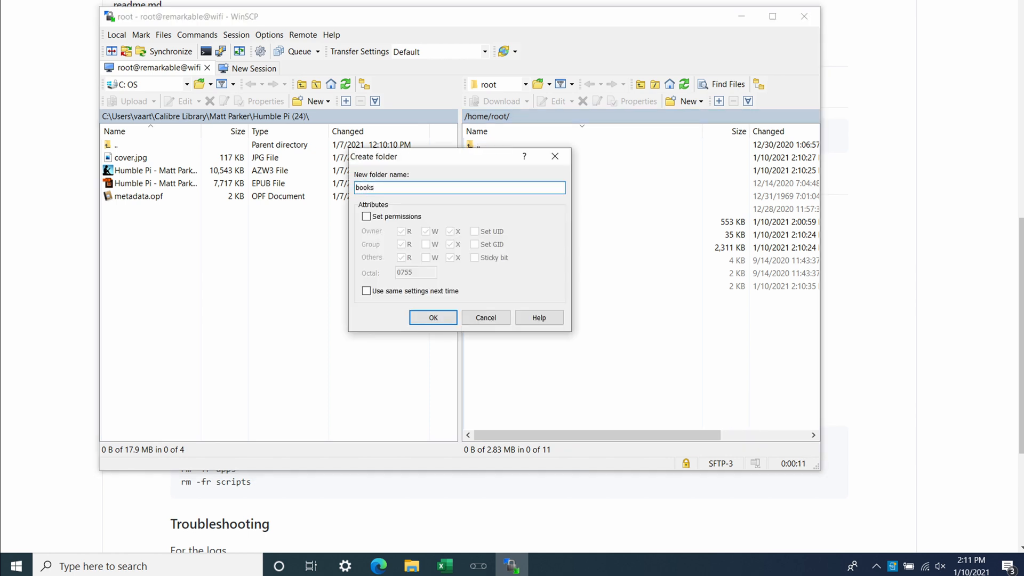
pyautogui.click(433, 317)
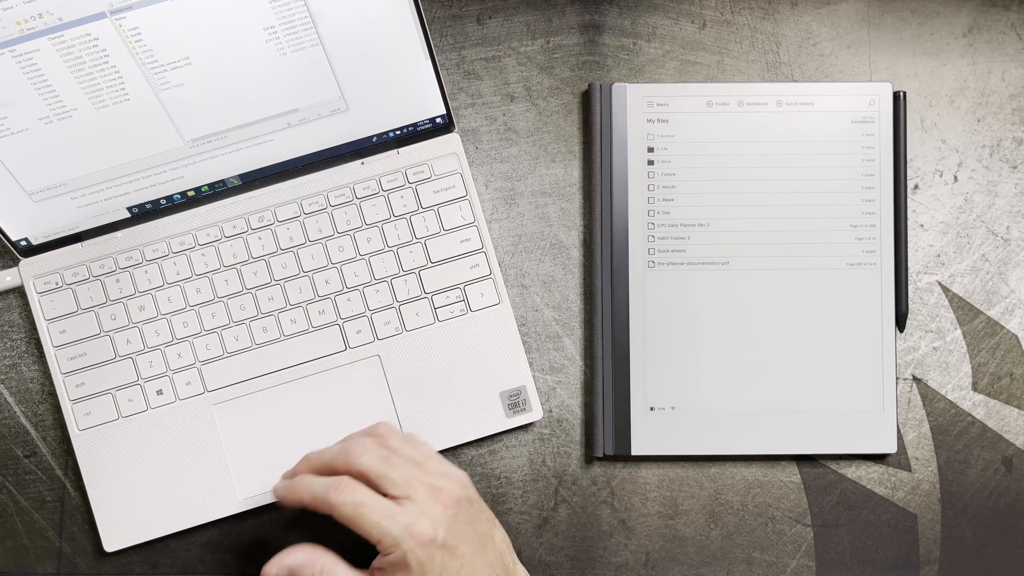
pyautogui.moveTo(307, 437)
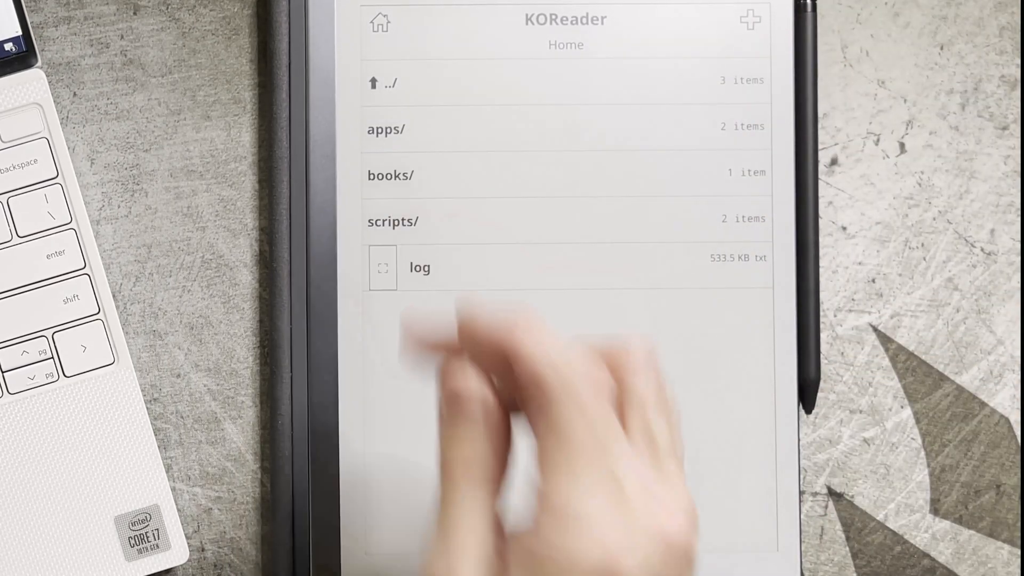
# Step: Open Matt Parker's Humble Pi EPUB from the books folder in KOReader
pyautogui.click(390, 175)
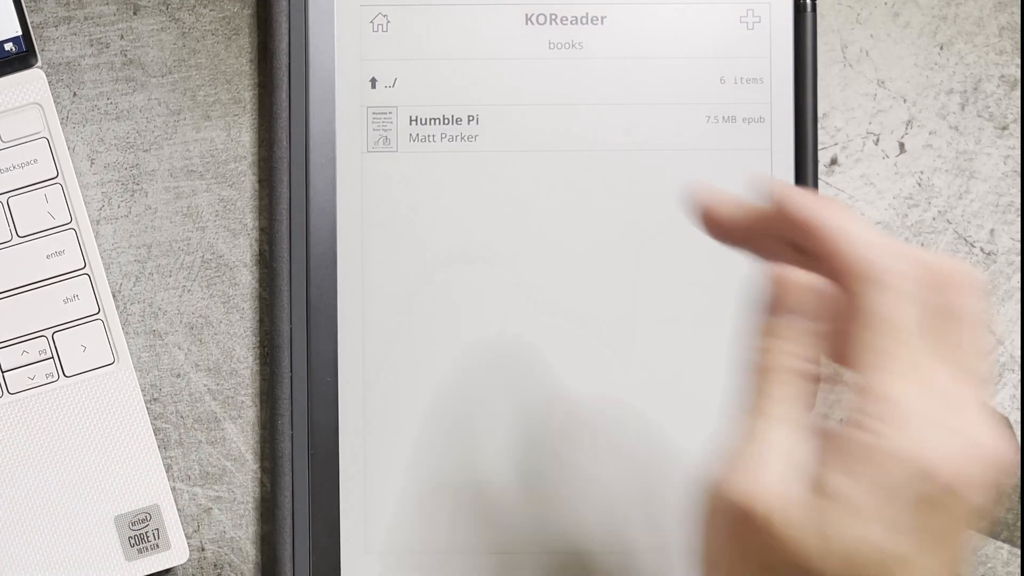
pyautogui.click(443, 128)
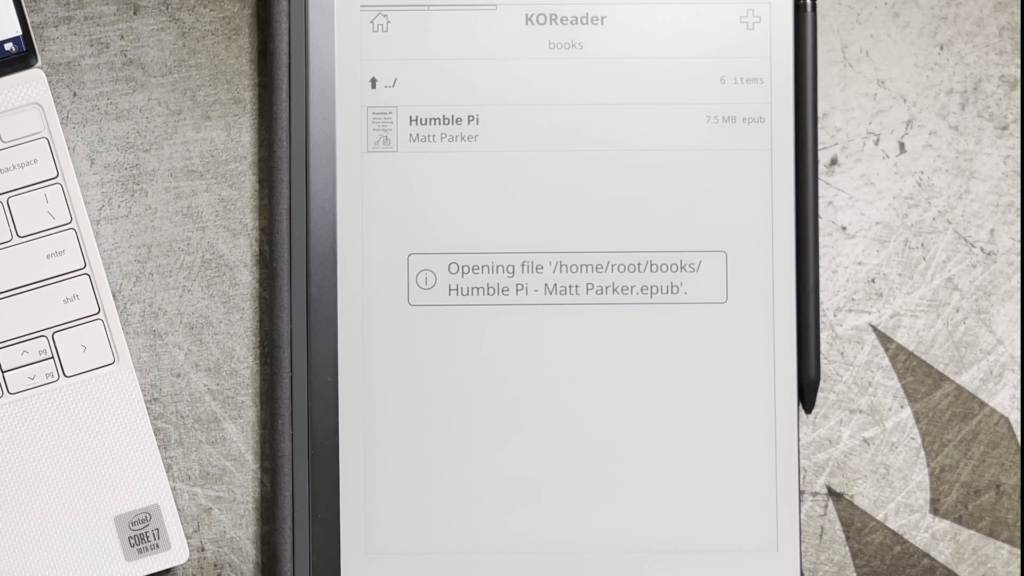
pyautogui.click(443, 129)
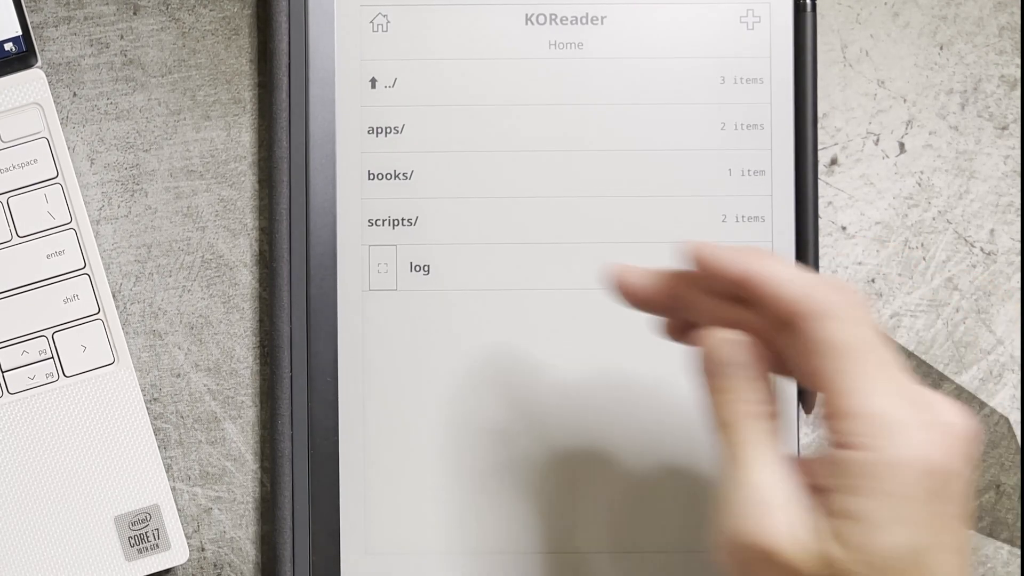
pyautogui.click(390, 175)
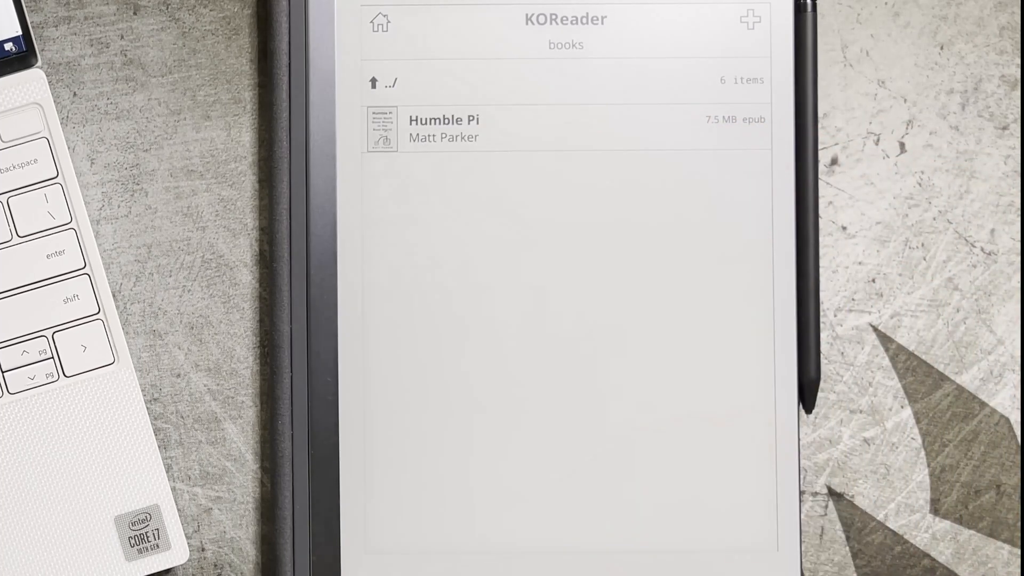
pyautogui.click(445, 128)
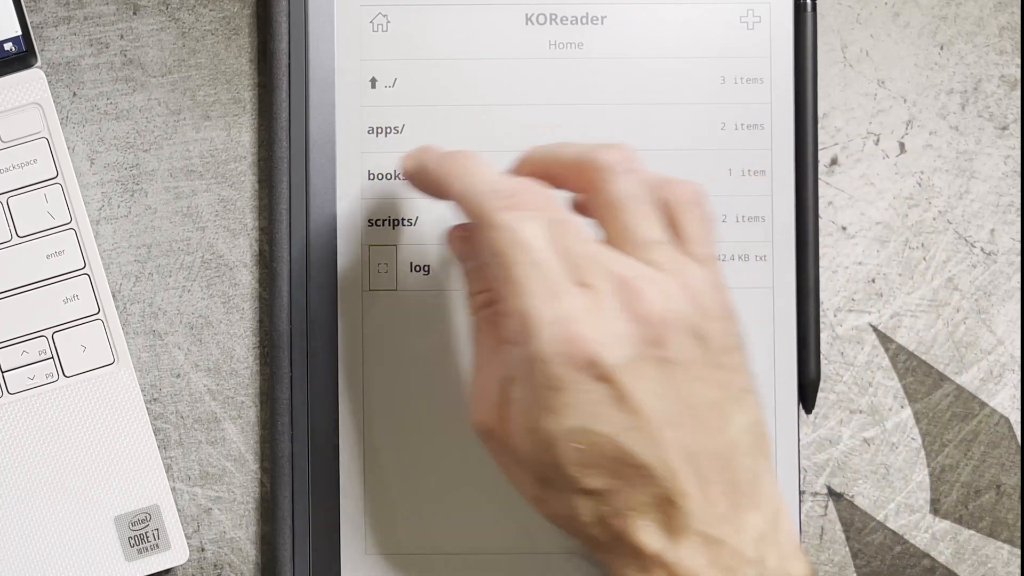
# Step: Reopen Humble Pi from the books folder in KOReader
pyautogui.click(385, 176)
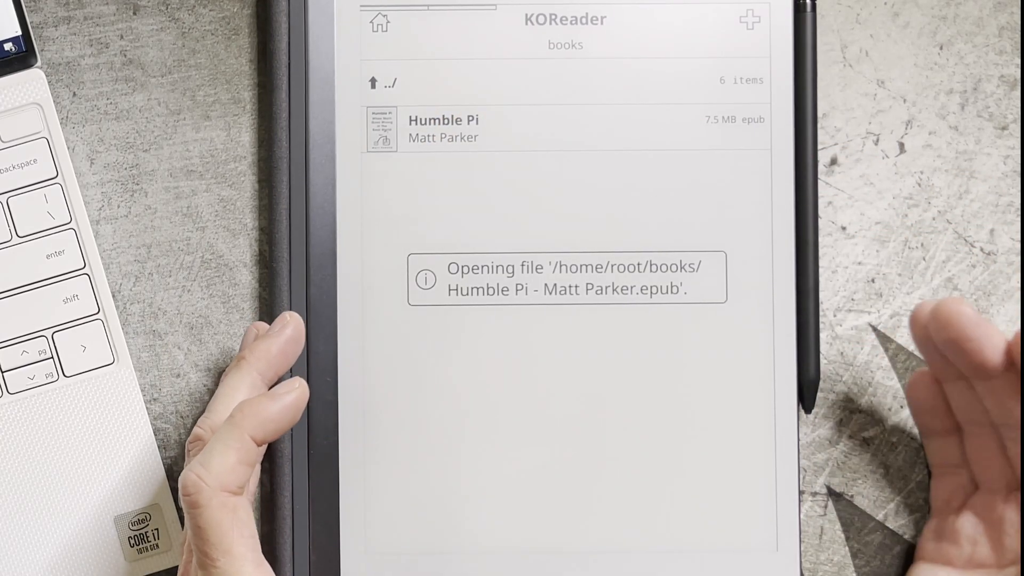
pyautogui.click(443, 129)
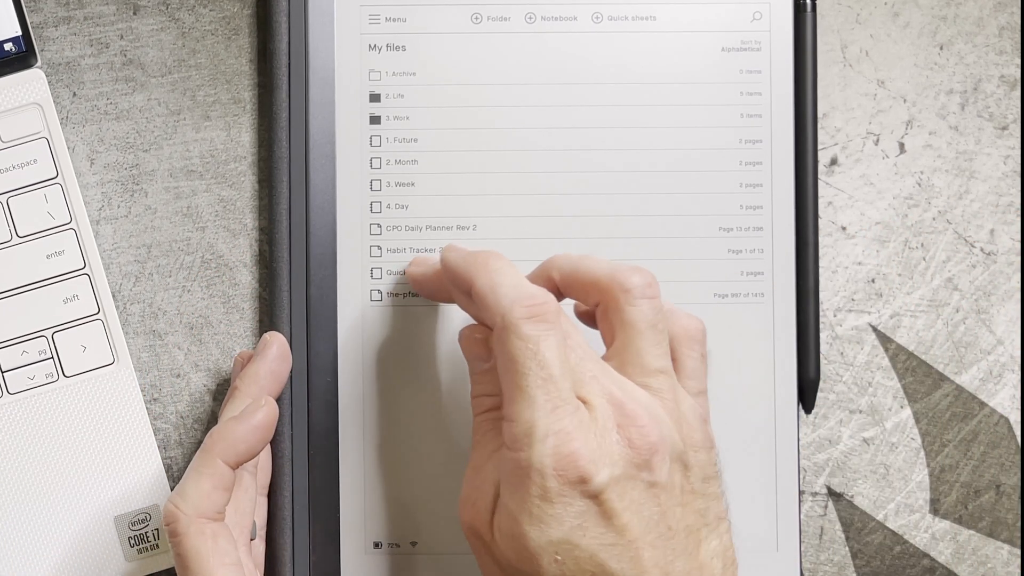
pyautogui.click(396, 273)
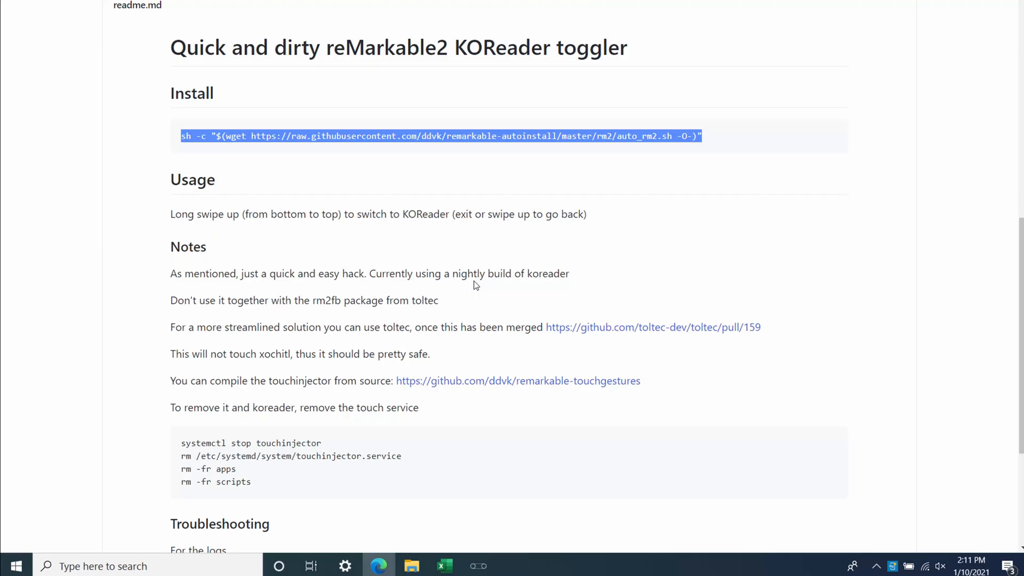
# Step: Deselect the install command and select the four touch service and KOReader removal commands
pyautogui.click(337, 399)
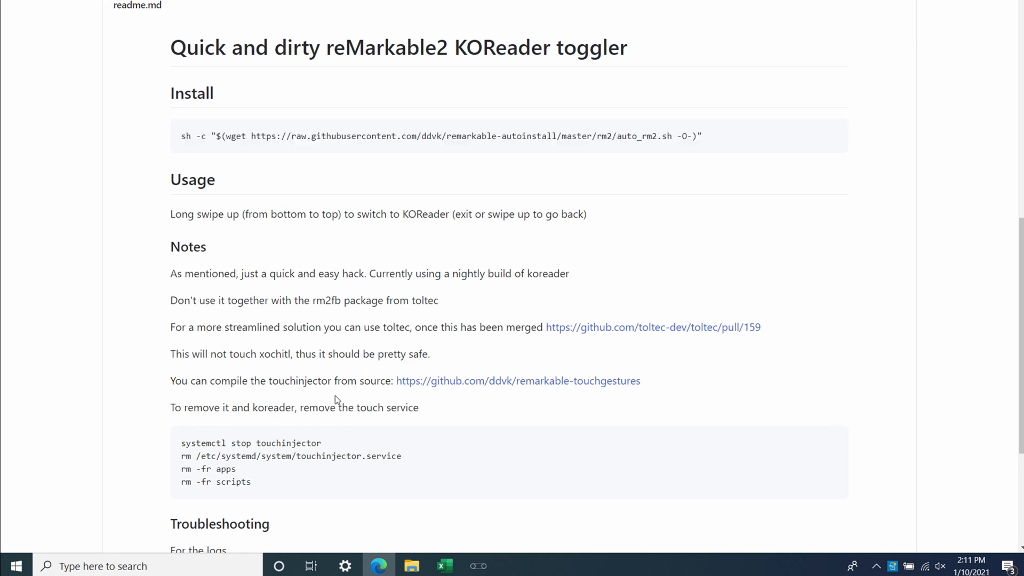
pyautogui.scroll(-3)
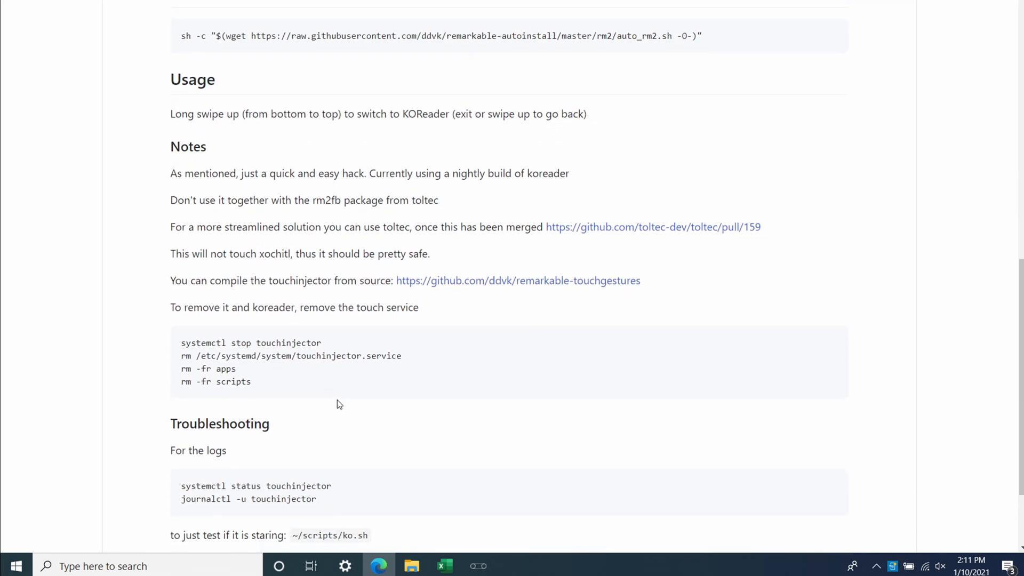
pyautogui.scroll(-3)
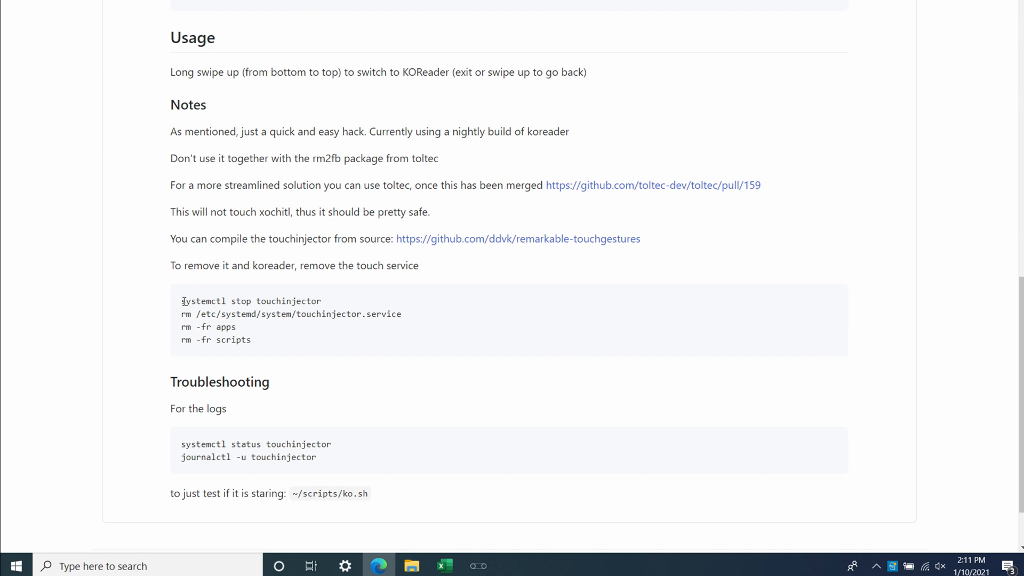
pyautogui.moveTo(181, 301); pyautogui.dragTo(251, 340)
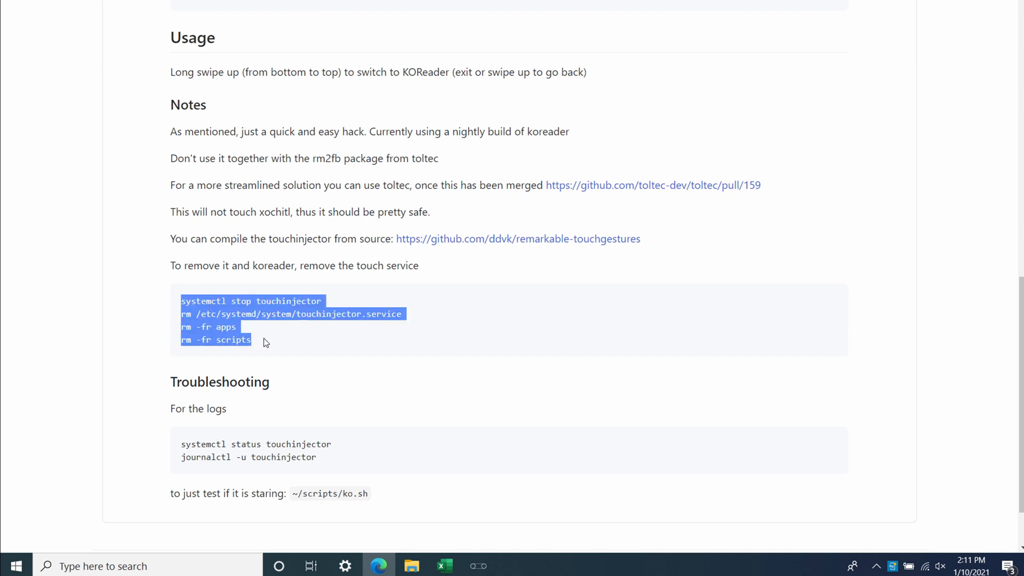